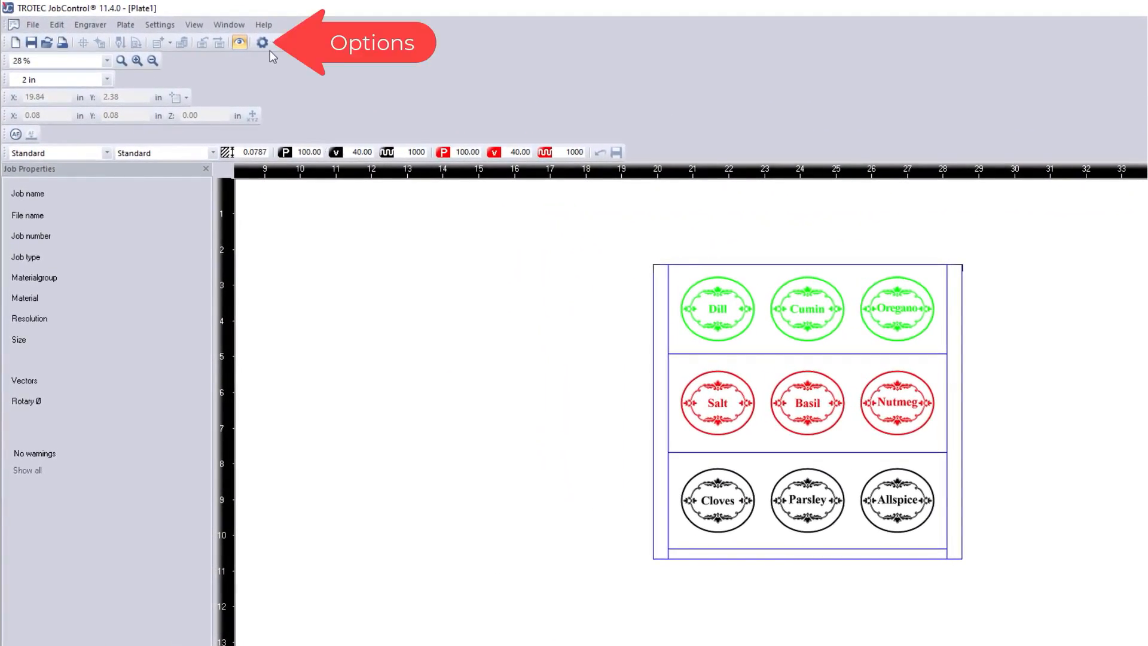
Open the JobControl Options dialog from the toolbar gear icon
click(264, 42)
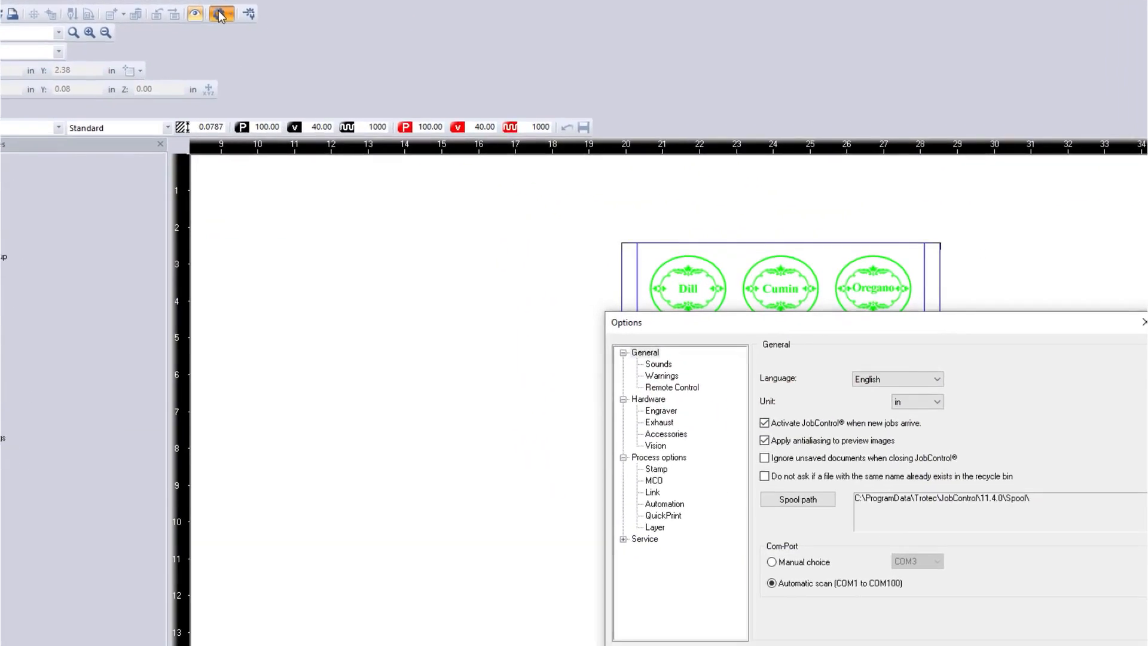
Set Laser homing to 'no moves' in Process options and confirm with OK
click(657, 457)
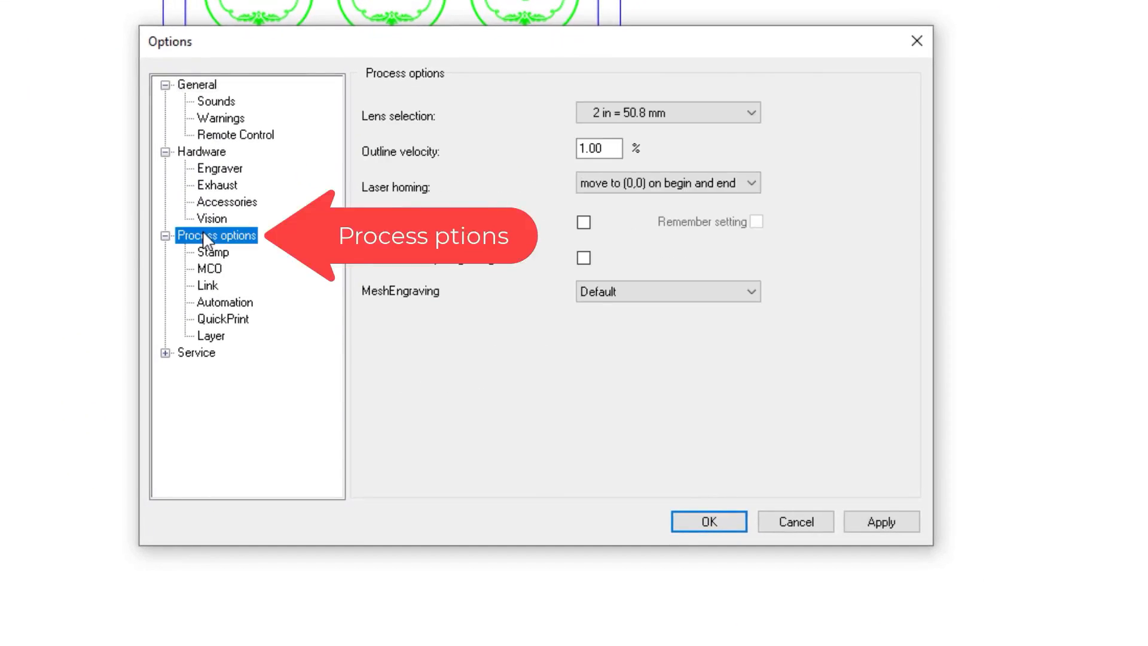
click(752, 183)
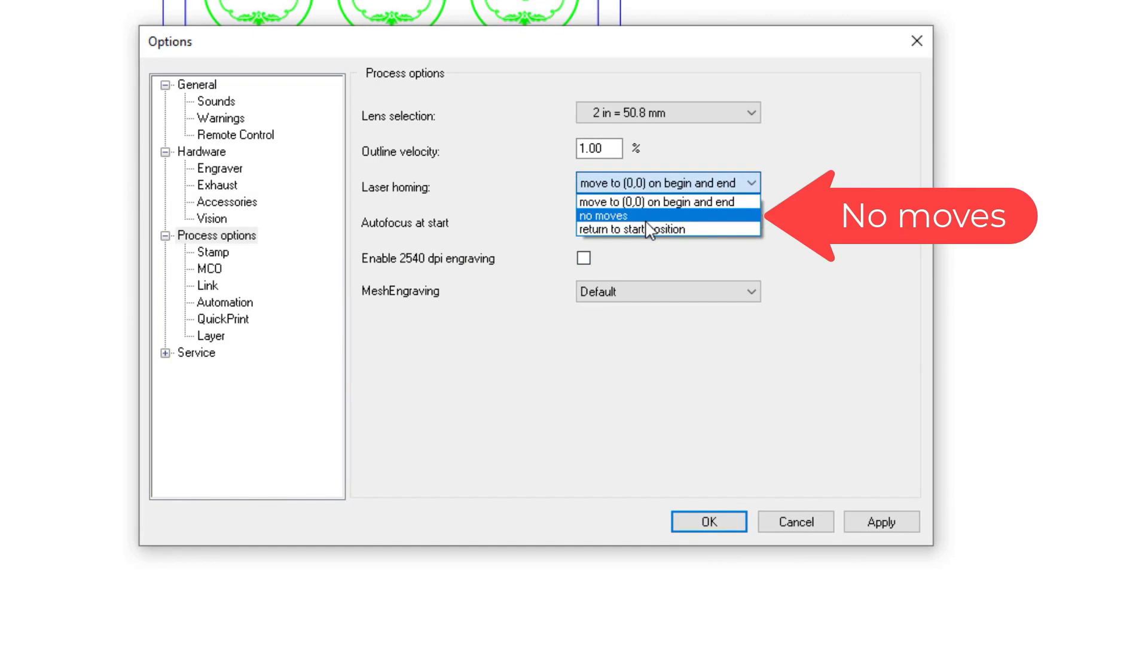
click(613, 216)
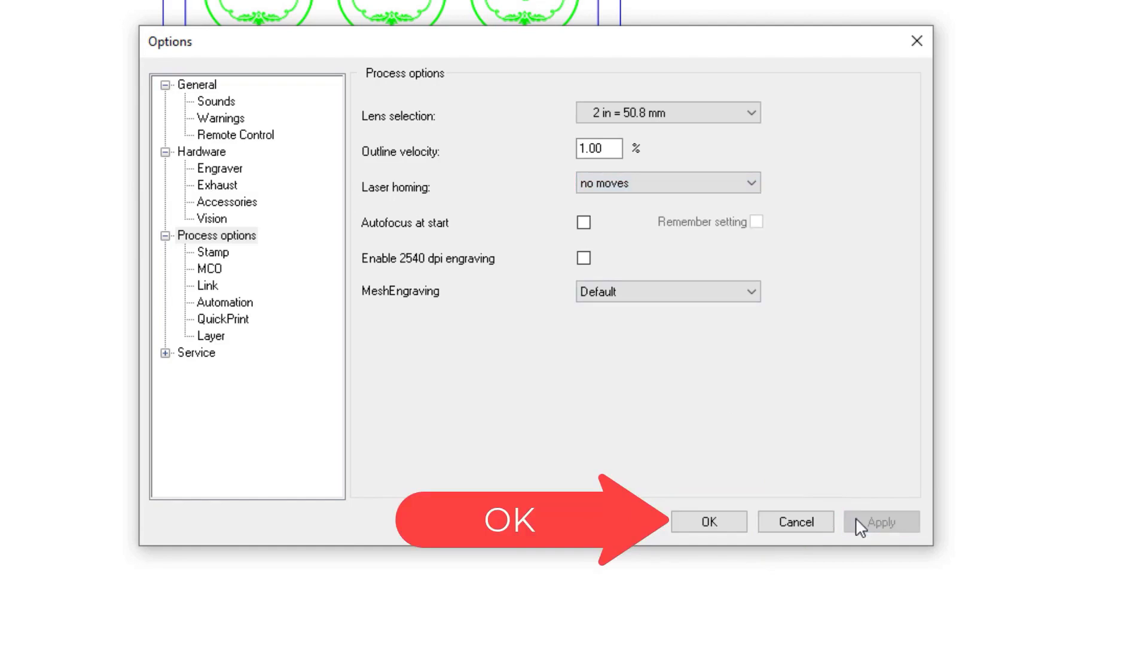
click(709, 521)
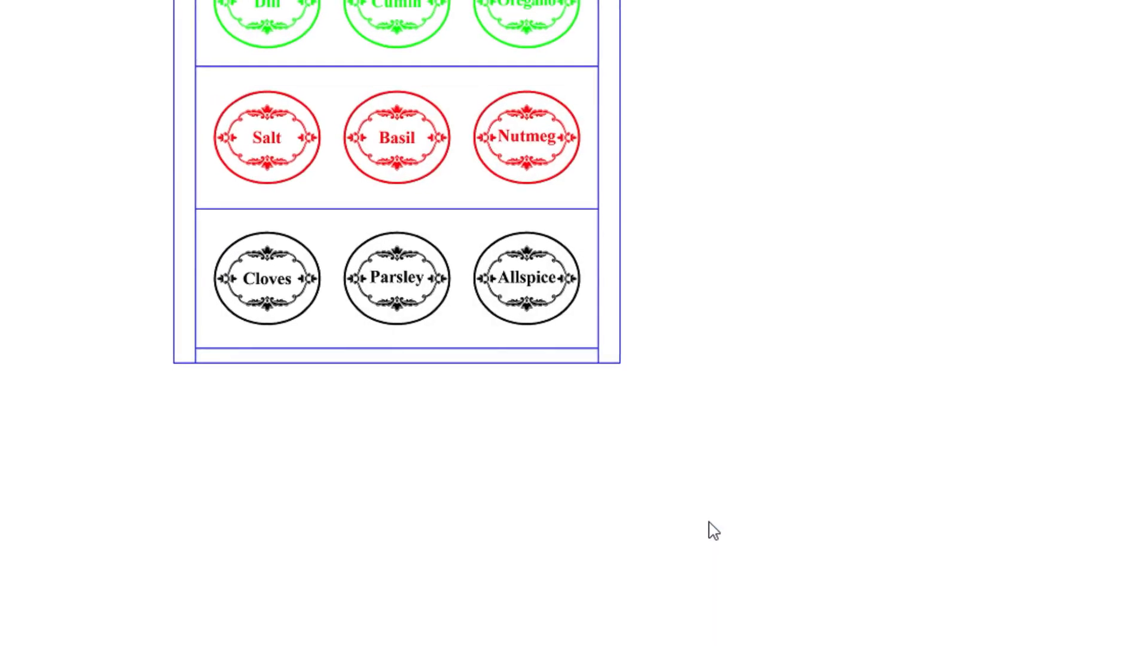